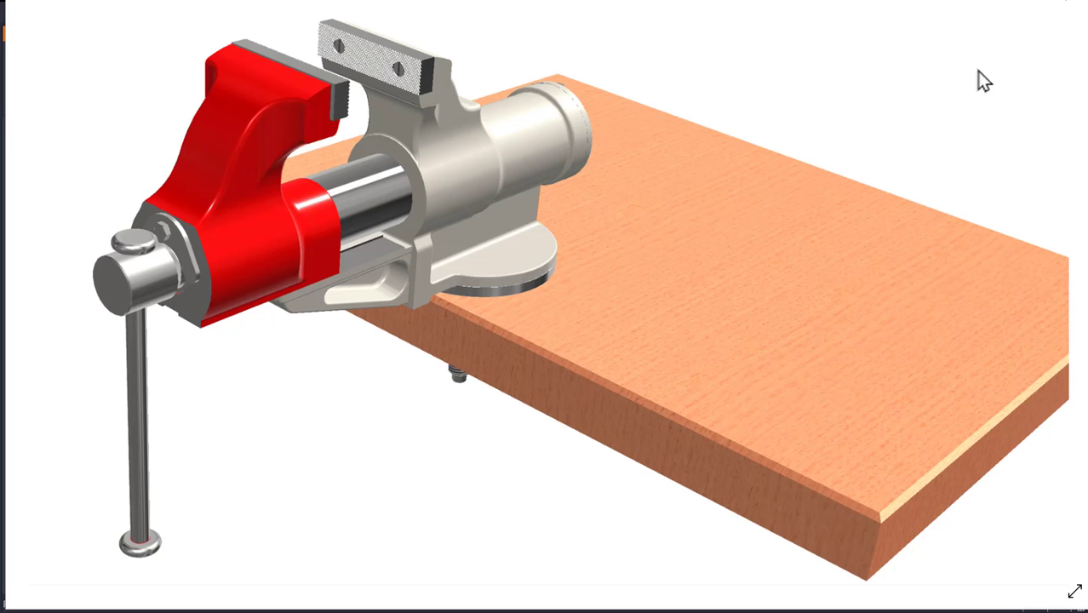
{"action": "mouse_move", "coordinate": [783, 61]}
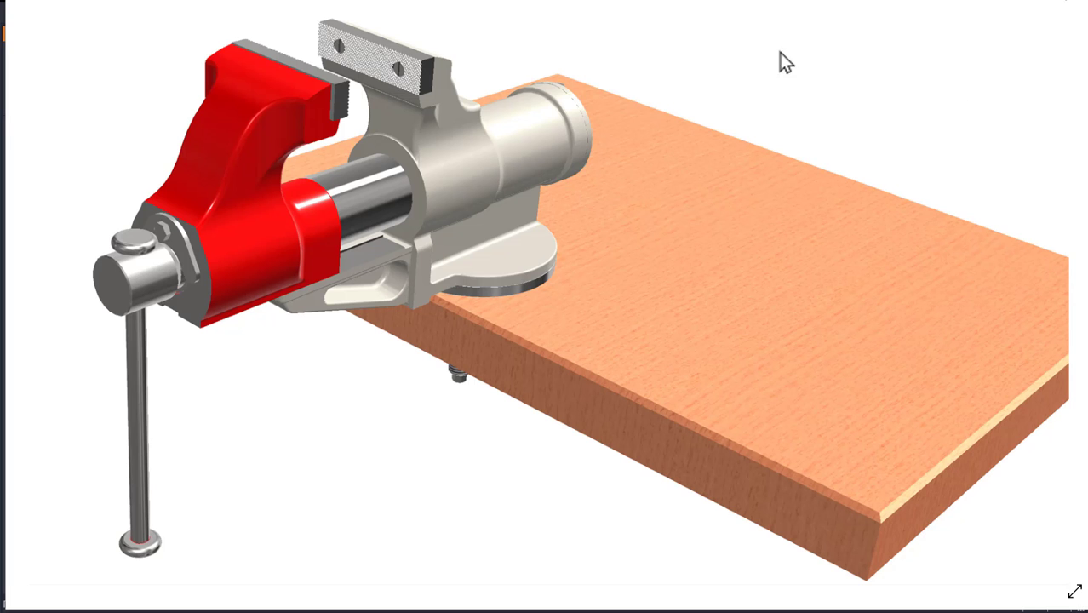
{"action": "mouse_move", "coordinate": [722, 58]}
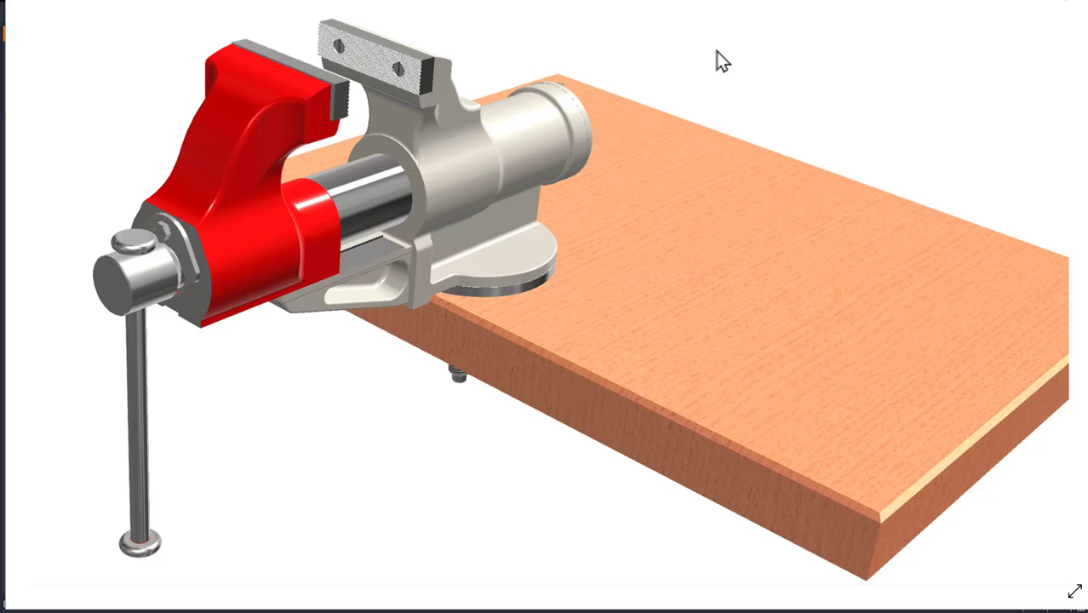
{"action": "mouse_move", "coordinate": [292, 75]}
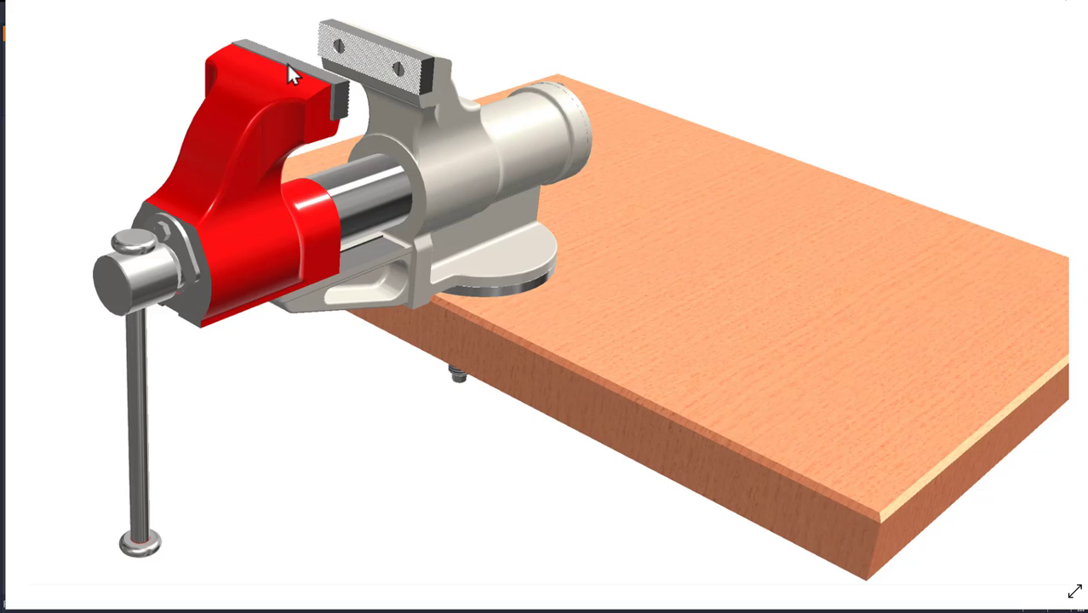
{"action": "mouse_move", "coordinate": [1045, 277]}
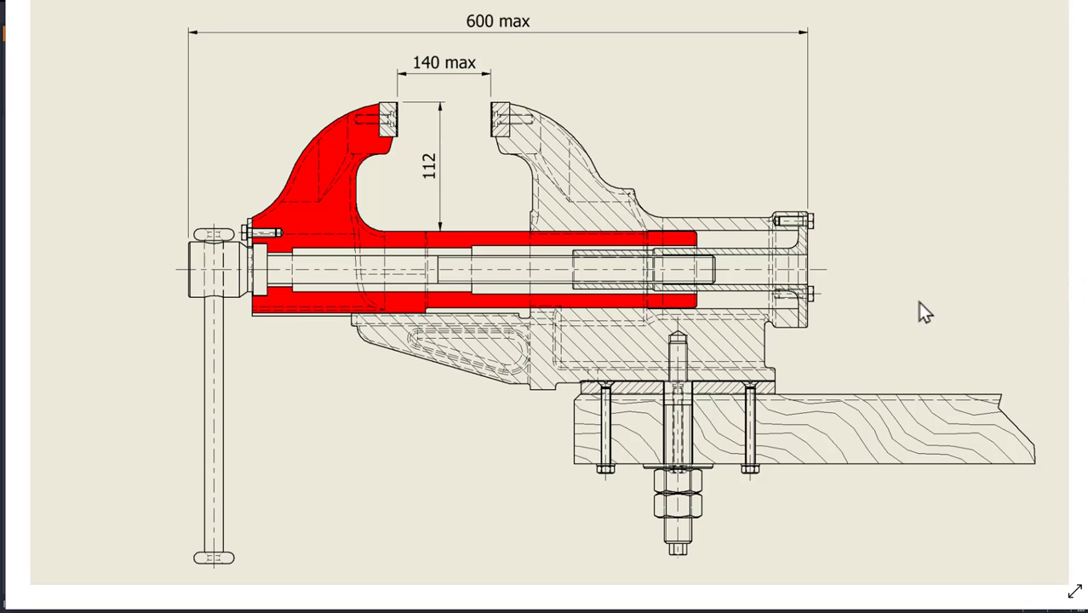
{"action": "mouse_move", "coordinate": [592, 555]}
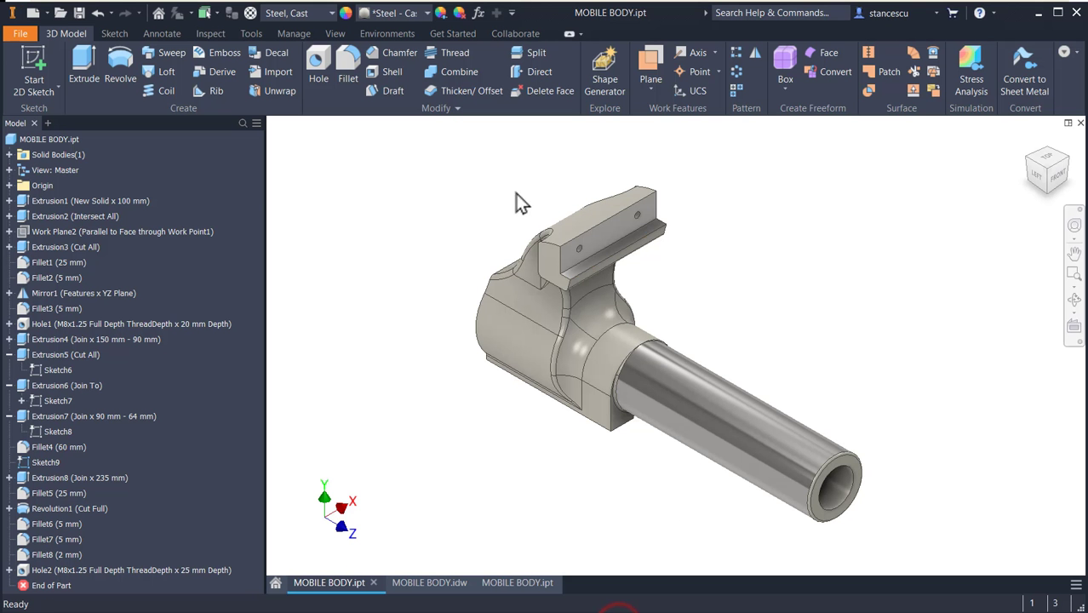
{"action": "mouse_move", "coordinate": [561, 328]}
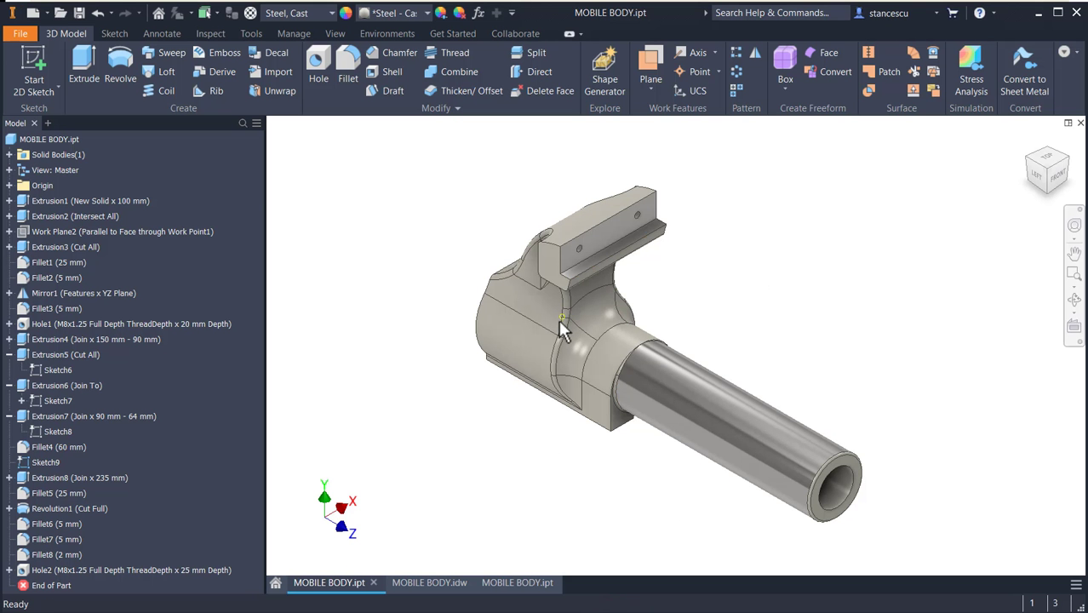
- Orbit the mobile body to inspect its threaded rear end, then select the cylindrical guide tube
{"action": "left_click_drag", "start_coordinate": [562, 332], "coordinate": [670, 276]}
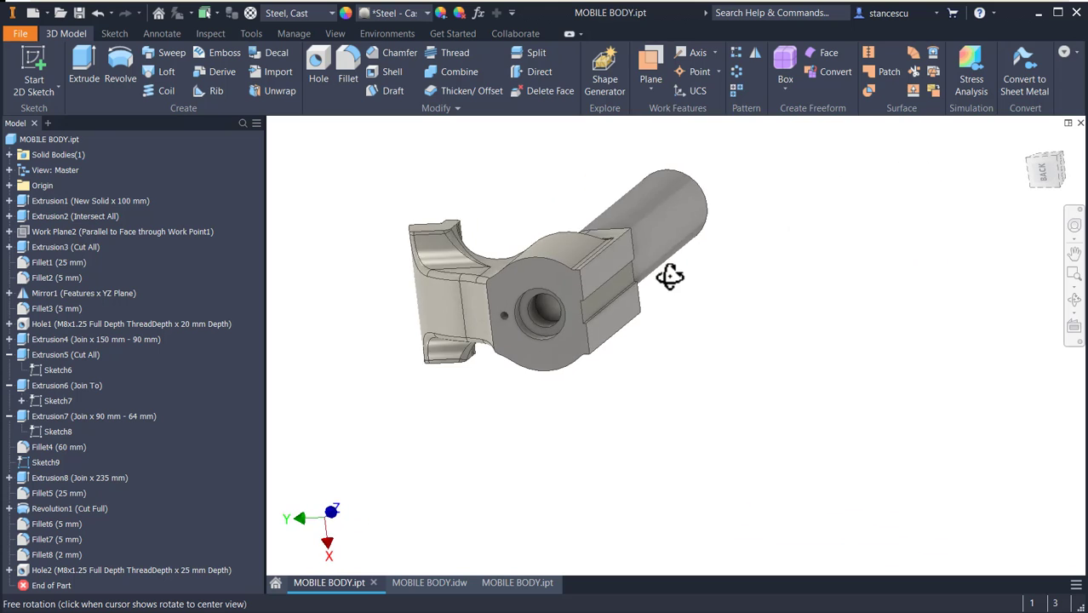
{"action": "left_click_drag", "start_coordinate": [670, 276], "coordinate": [644, 287]}
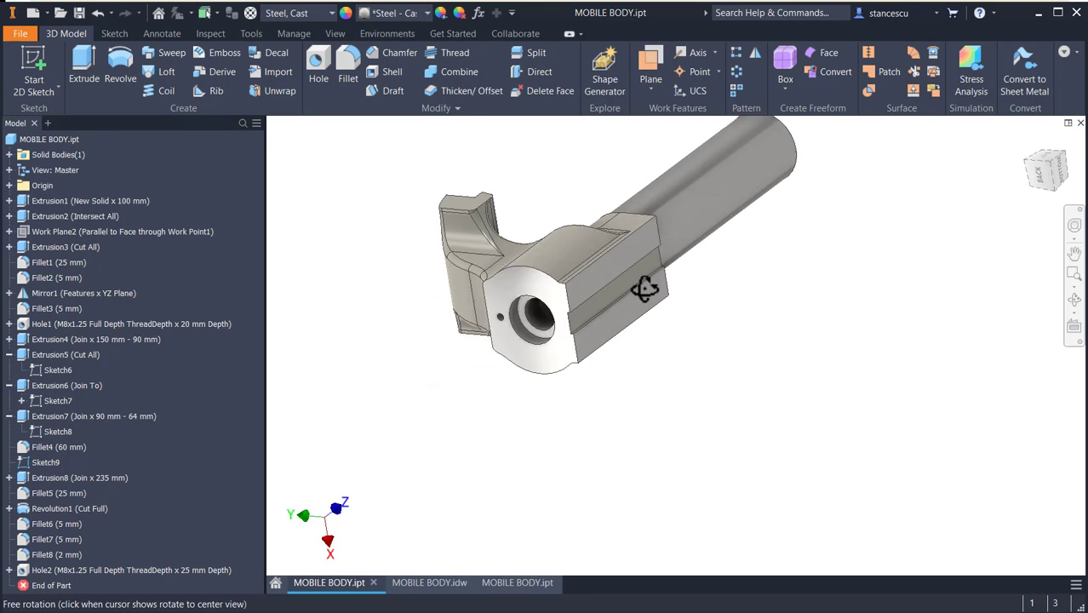
{"action": "left_click_drag", "start_coordinate": [644, 288], "coordinate": [681, 338]}
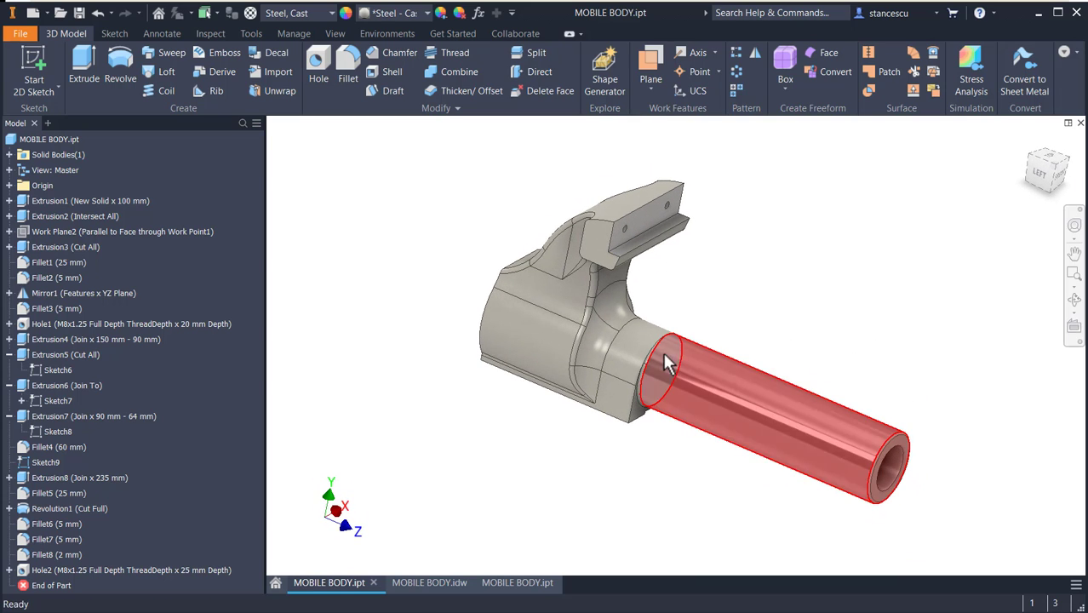
{"action": "left_click", "coordinate": [416, 582]}
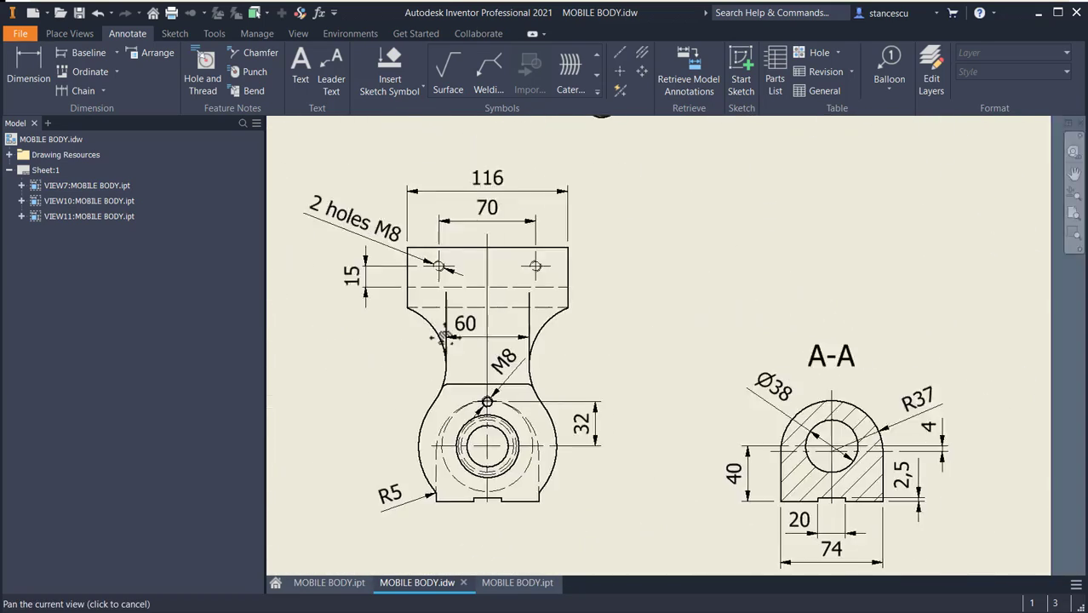
- Pan across the dimensioned drawing sheet, then switch to the earlier-stage MOBILE BODY part
{"action": "left_click_drag", "start_coordinate": [485, 341], "coordinate": [579, 341]}
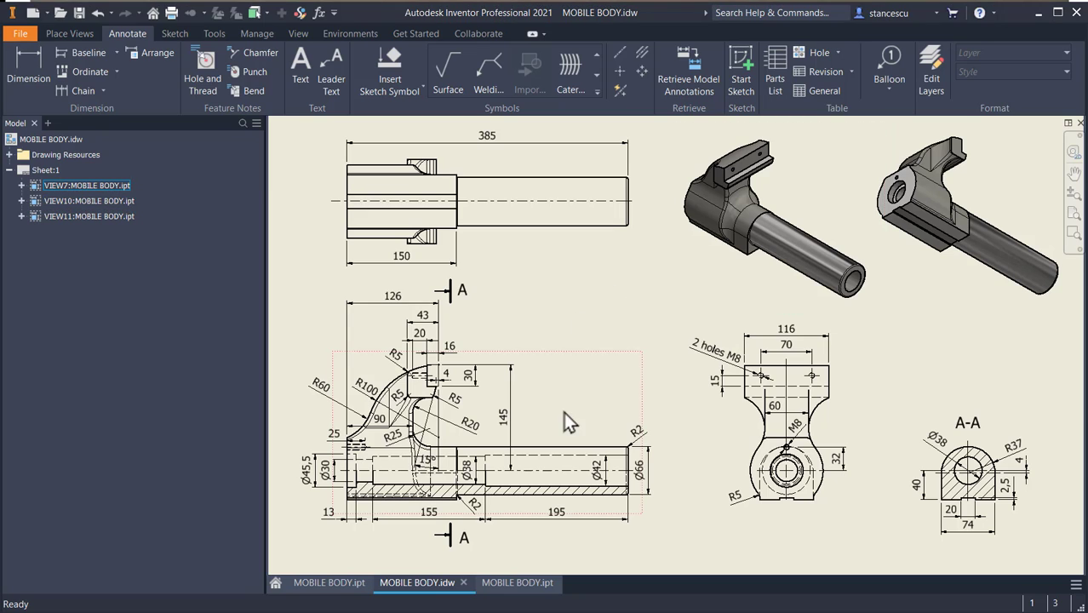
{"action": "left_click", "coordinate": [517, 583]}
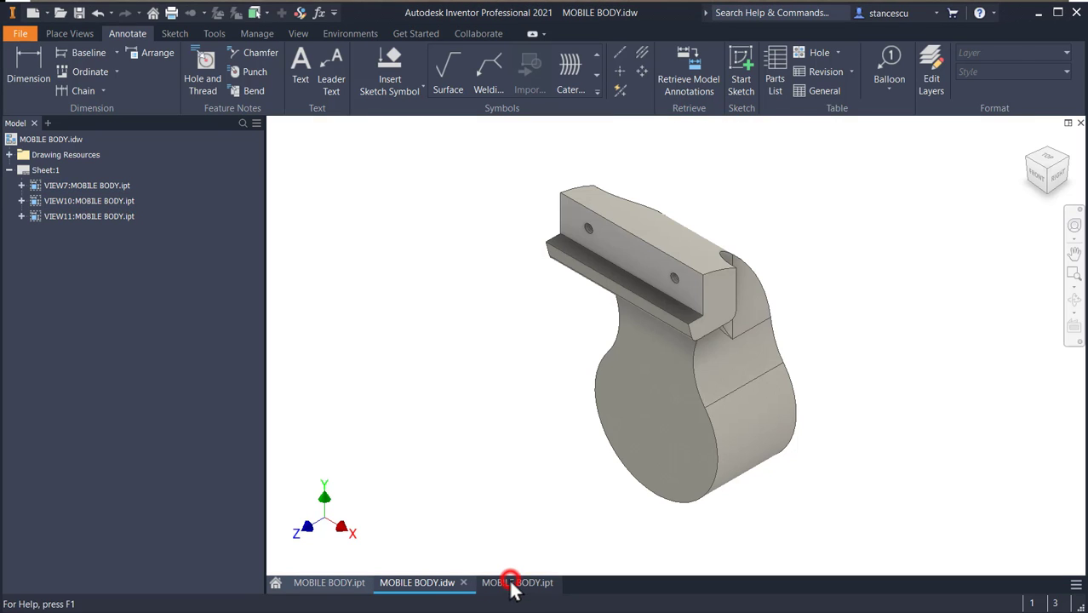
{"action": "left_click", "coordinate": [518, 582]}
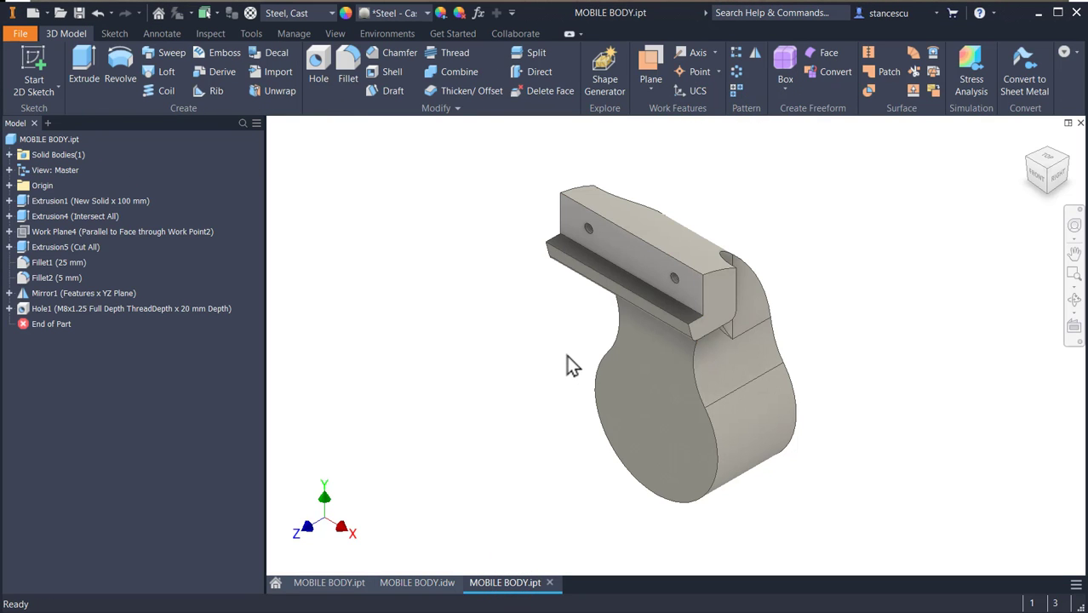
{"action": "left_click_drag", "start_coordinate": [573, 366], "coordinate": [764, 339]}
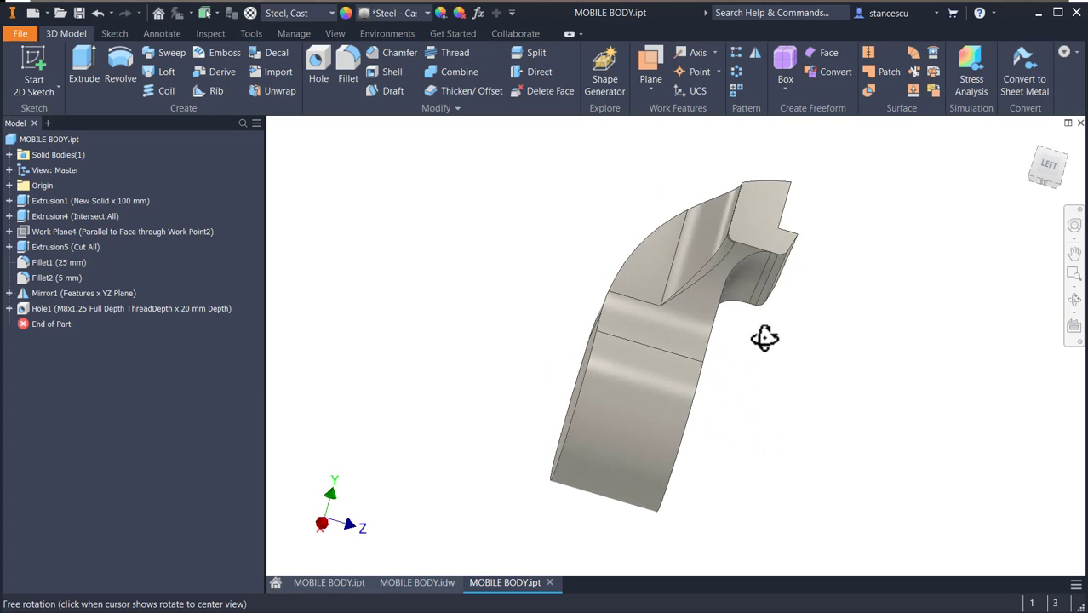
{"action": "left_click_drag", "start_coordinate": [764, 338], "coordinate": [614, 352]}
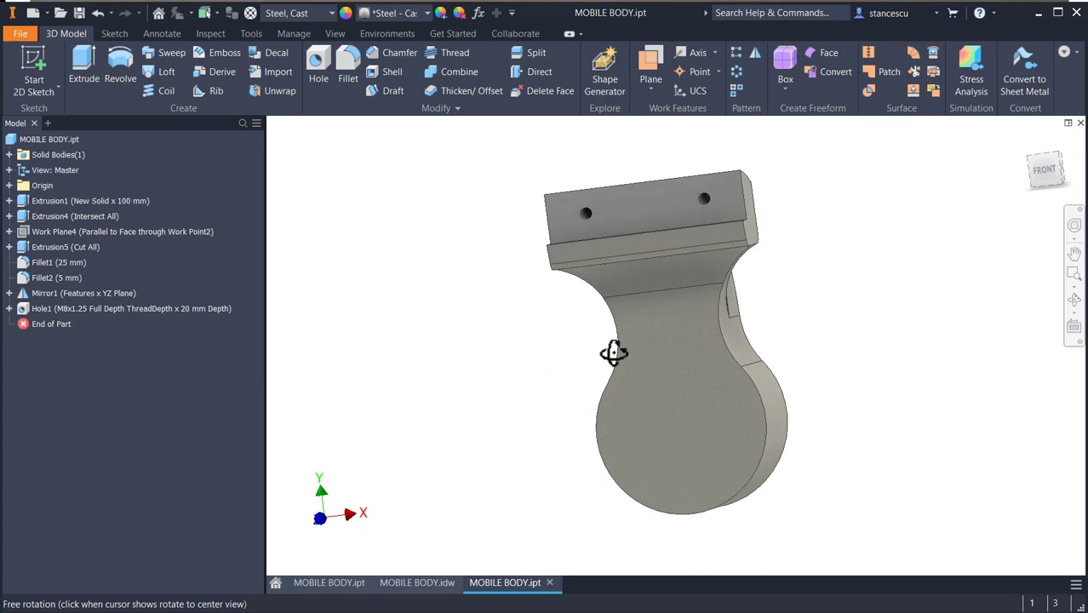
{"action": "left_click_drag", "start_coordinate": [613, 352], "coordinate": [740, 328]}
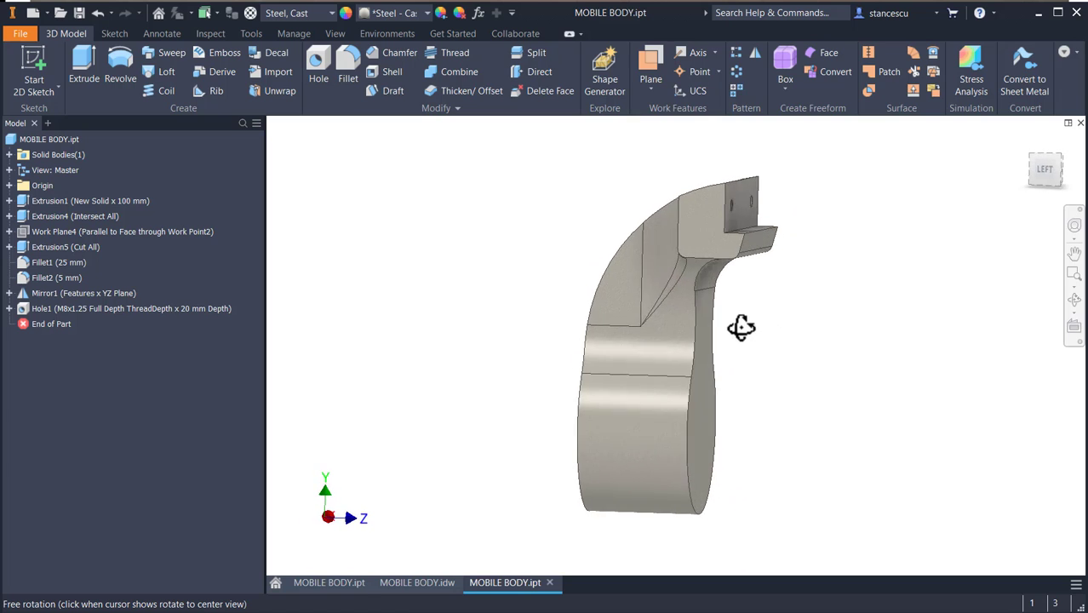
{"action": "left_click_drag", "start_coordinate": [740, 328], "coordinate": [705, 322]}
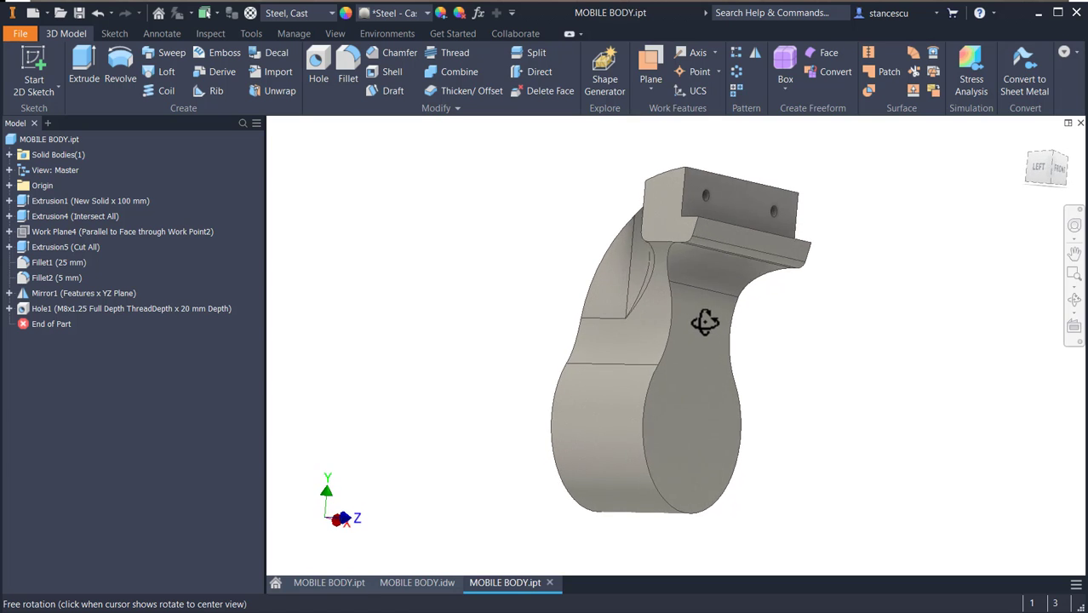
{"action": "left_click_drag", "start_coordinate": [705, 322], "coordinate": [838, 330]}
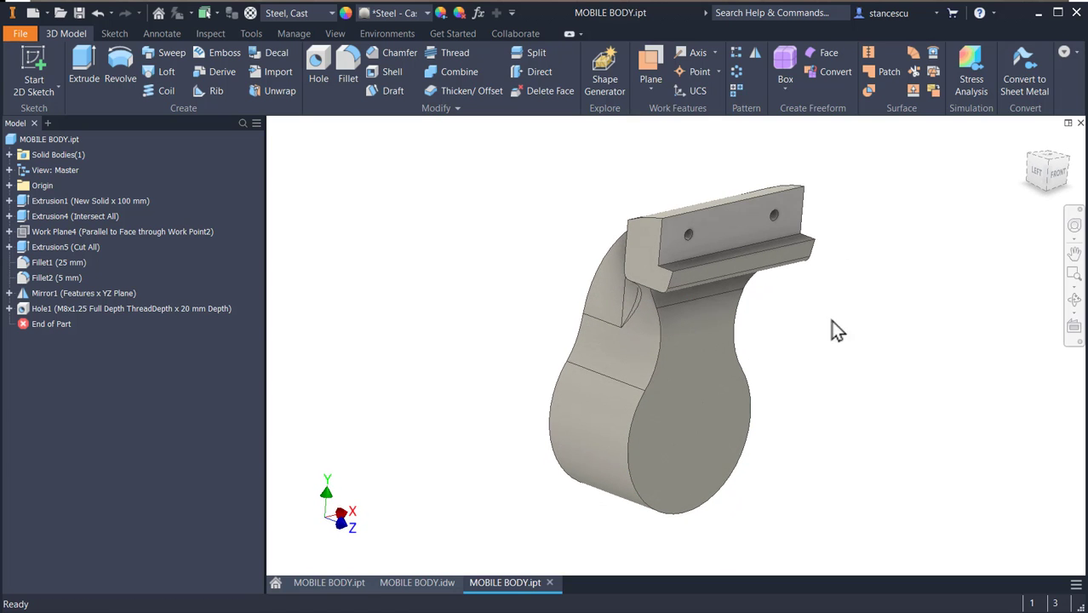
{"action": "mouse_move", "coordinate": [800, 322]}
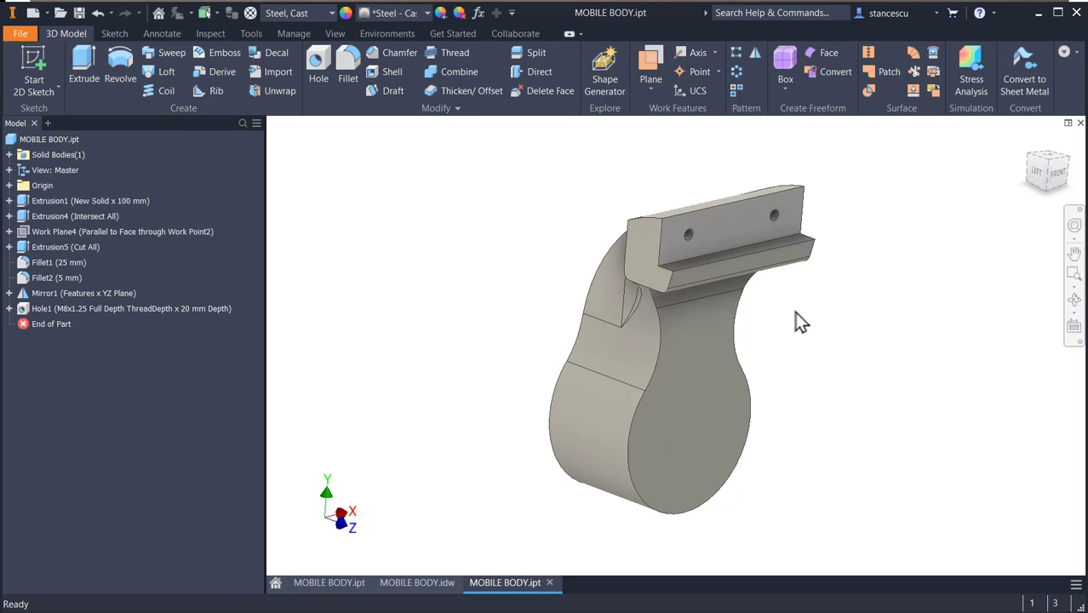
{"action": "mouse_move", "coordinate": [840, 333]}
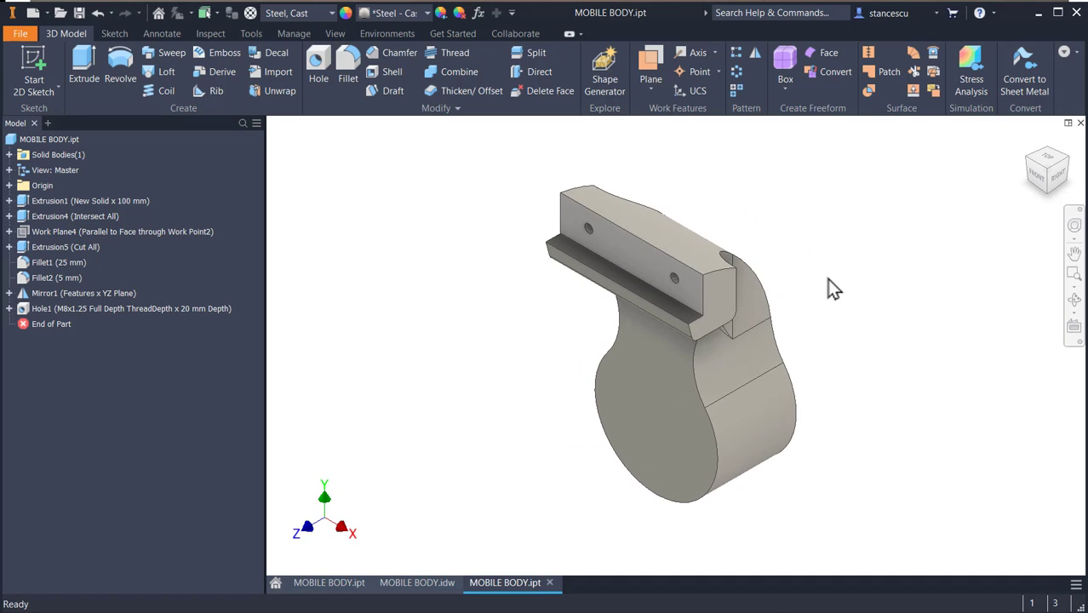
{"action": "mouse_move", "coordinate": [507, 522]}
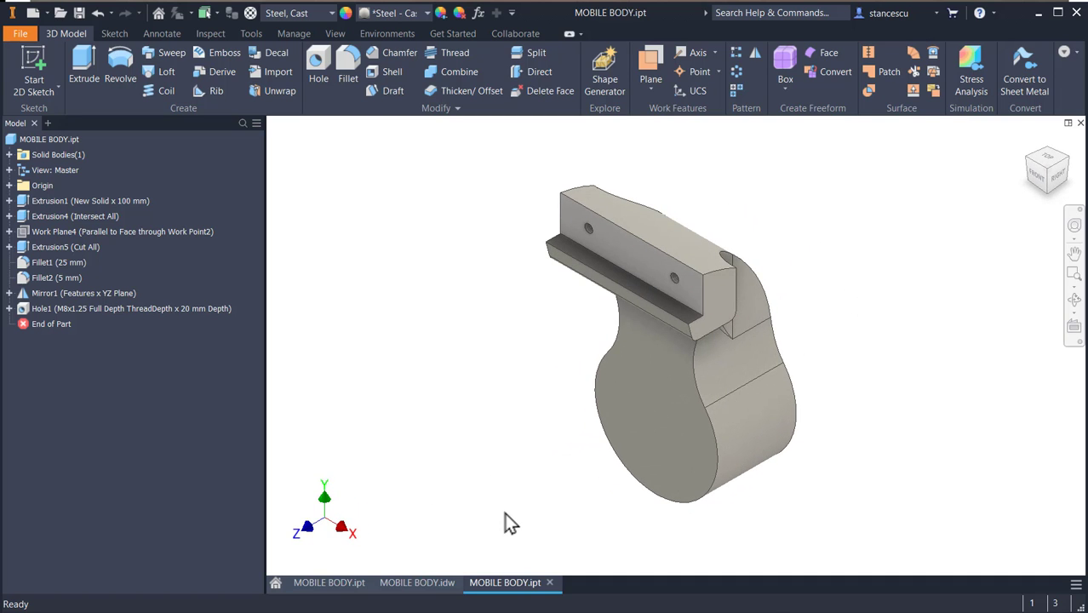